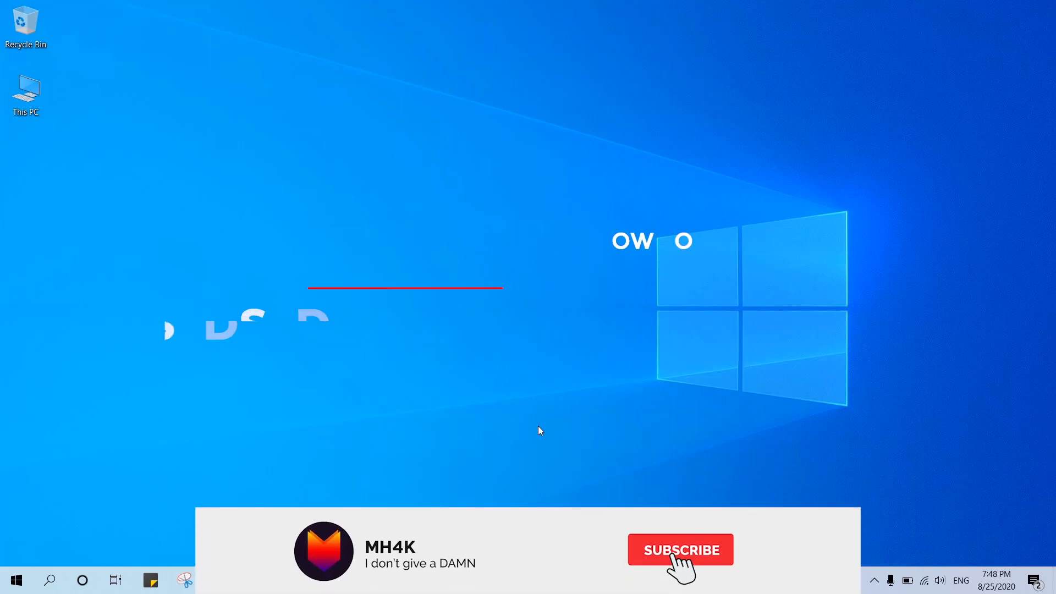
Check Local Disk C:'s properties and the built-in Windows drive optimizer, then close it
{"action": "left_click", "coordinate": [680, 550]}
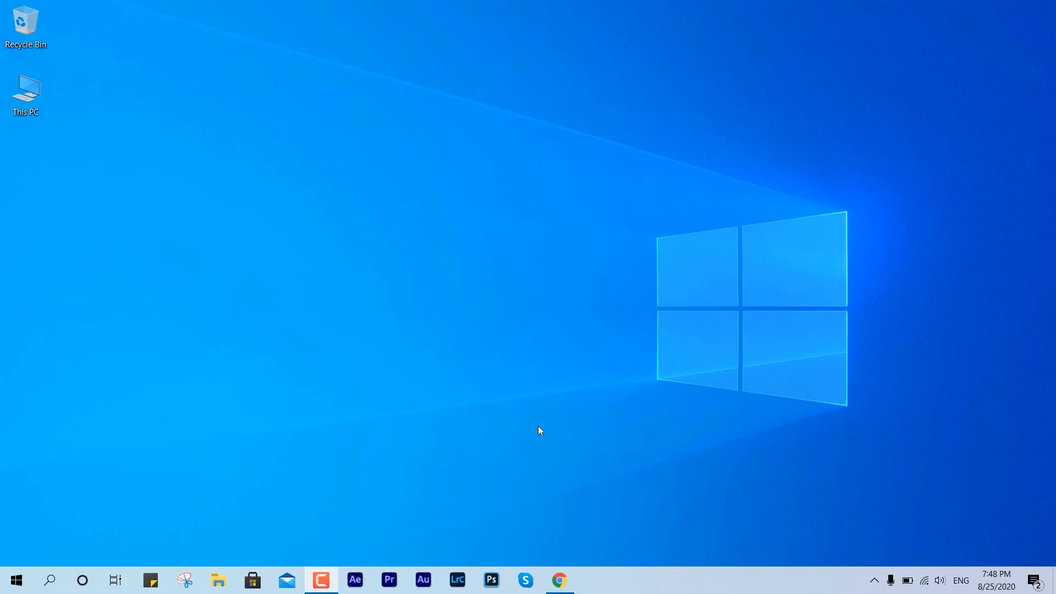
{"action": "left_click", "coordinate": [218, 580]}
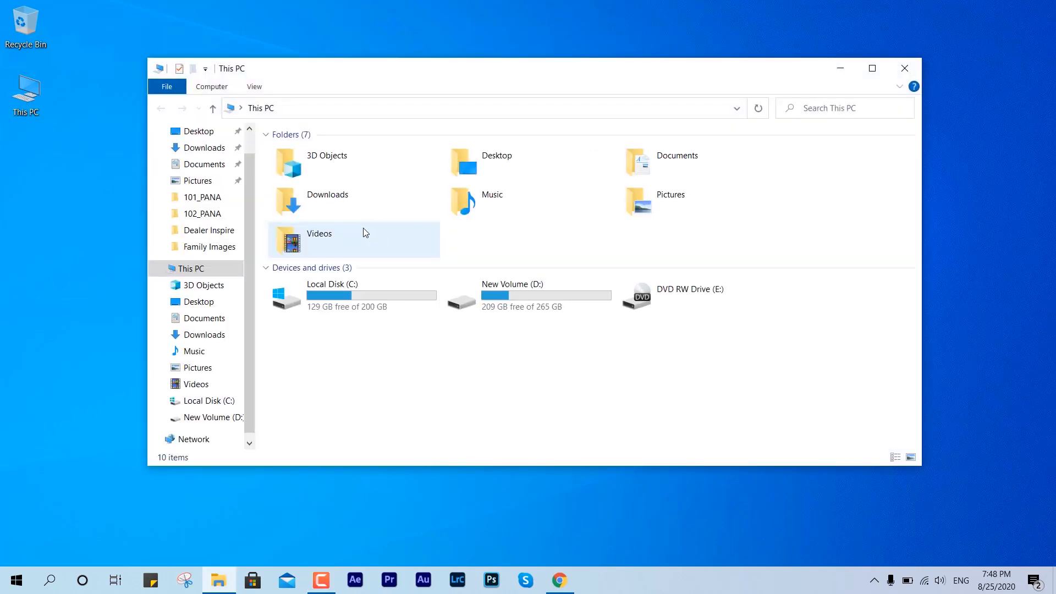
{"action": "left_click", "coordinate": [330, 296]}
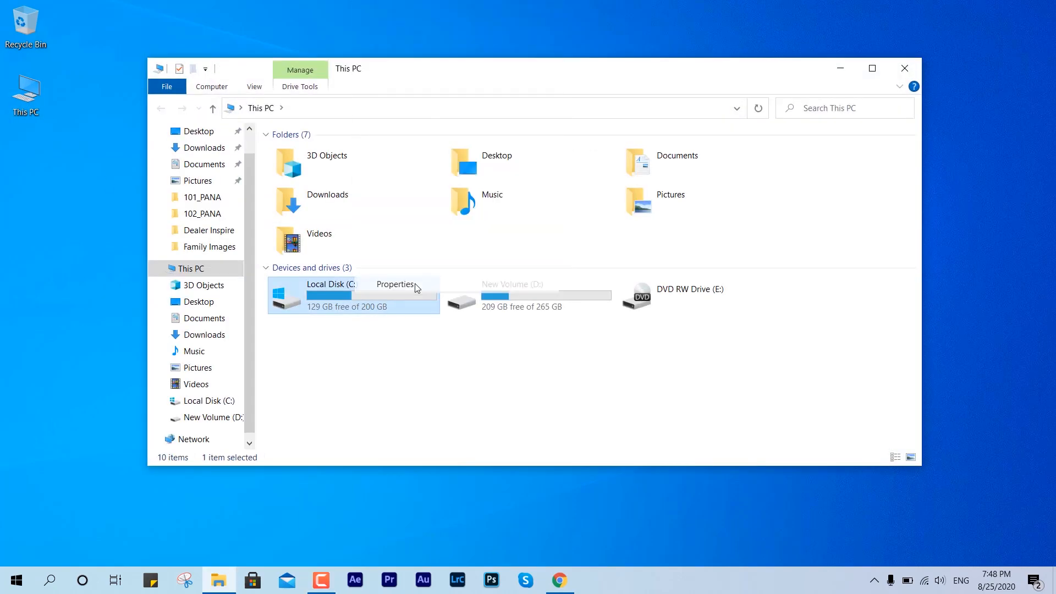
{"action": "left_click", "coordinate": [395, 284]}
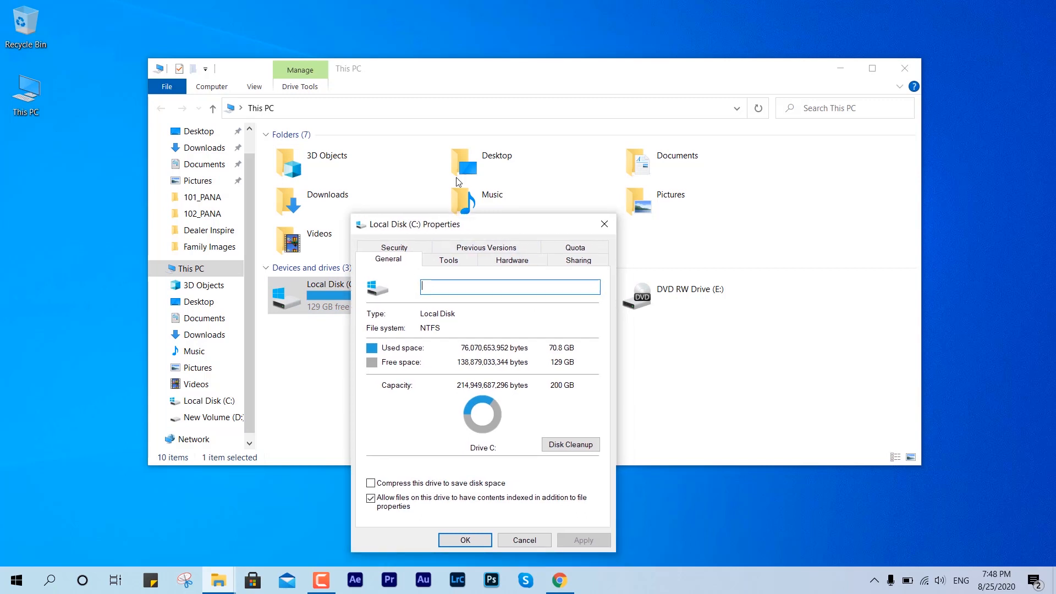
{"action": "left_click", "coordinate": [447, 260]}
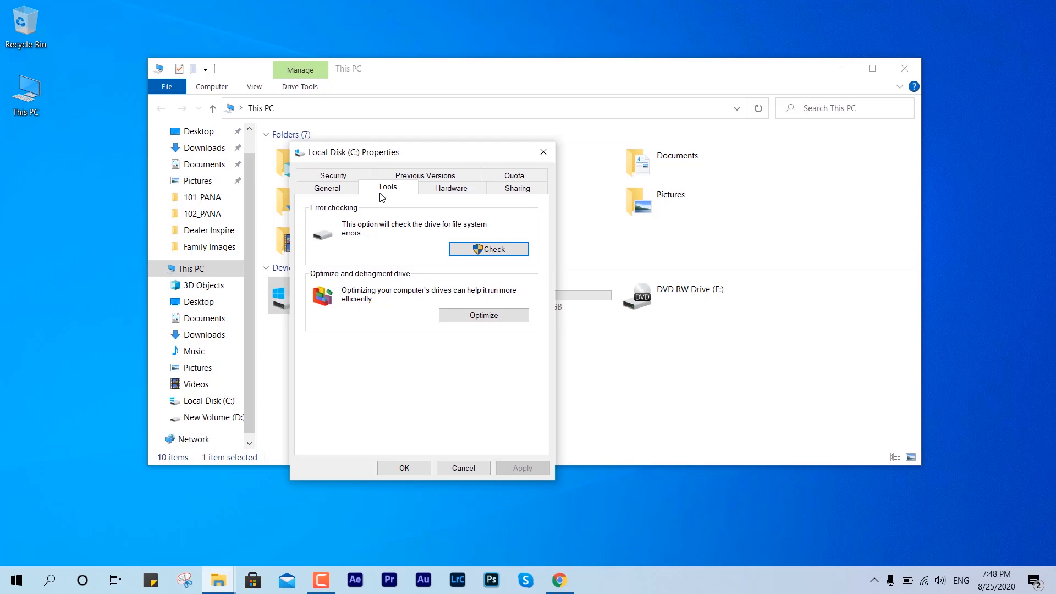
{"action": "mouse_move", "coordinate": [387, 209]}
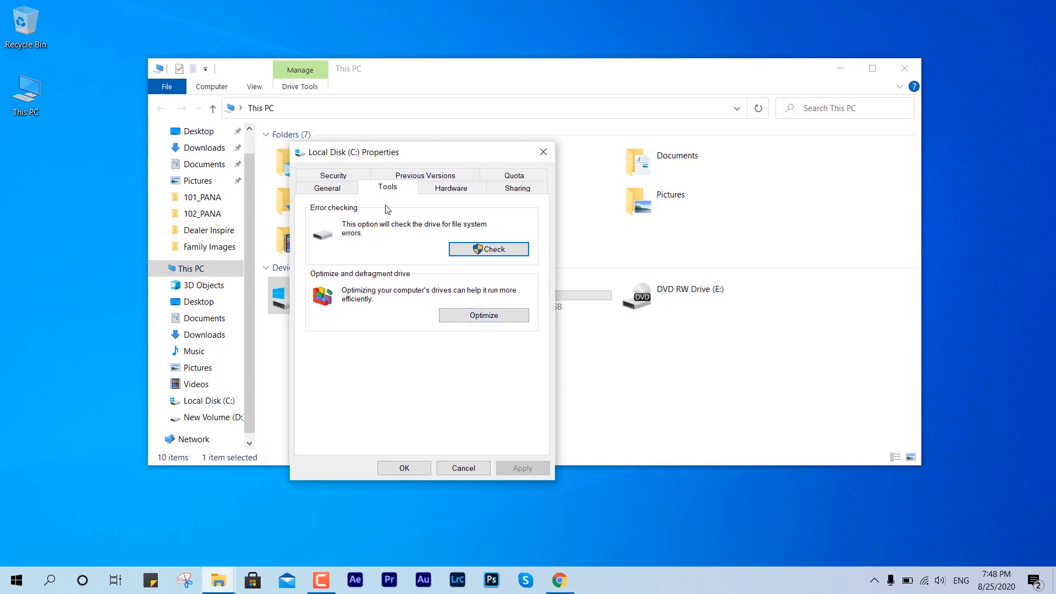
{"action": "mouse_move", "coordinate": [443, 318]}
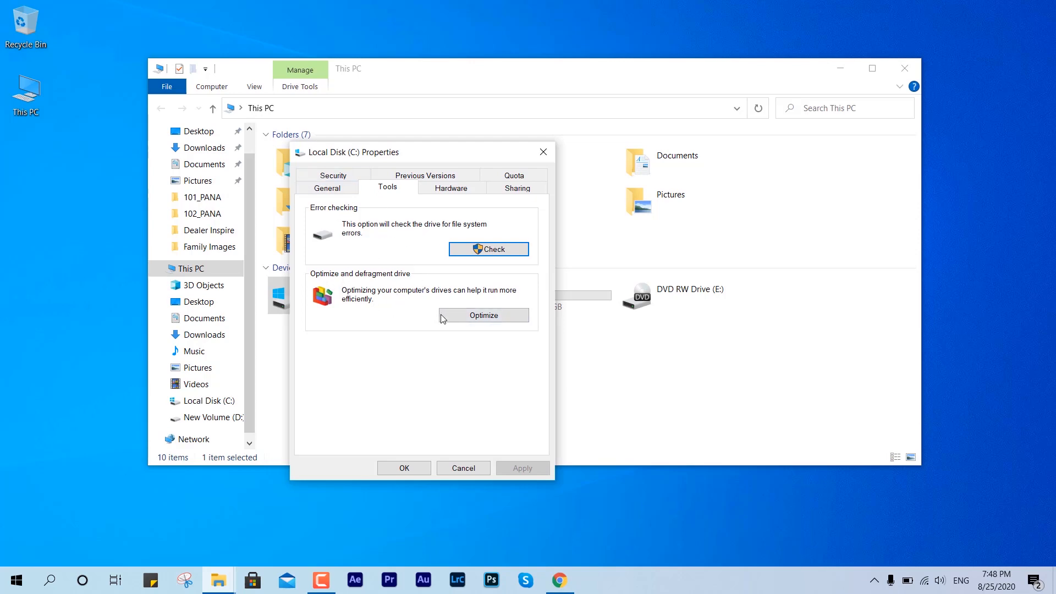
{"action": "left_click", "coordinate": [484, 316]}
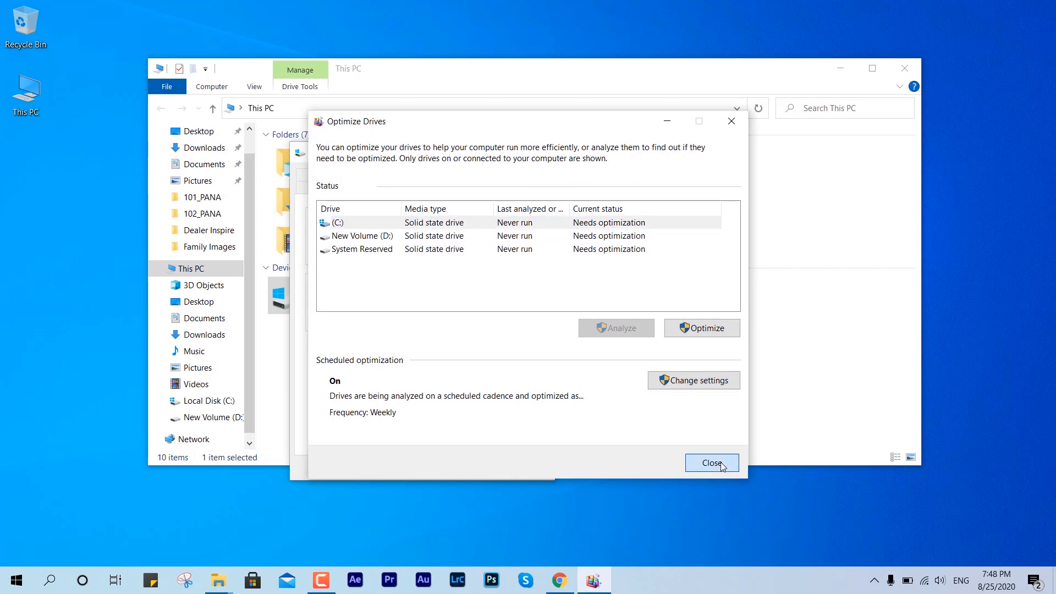
{"action": "left_click", "coordinate": [710, 463]}
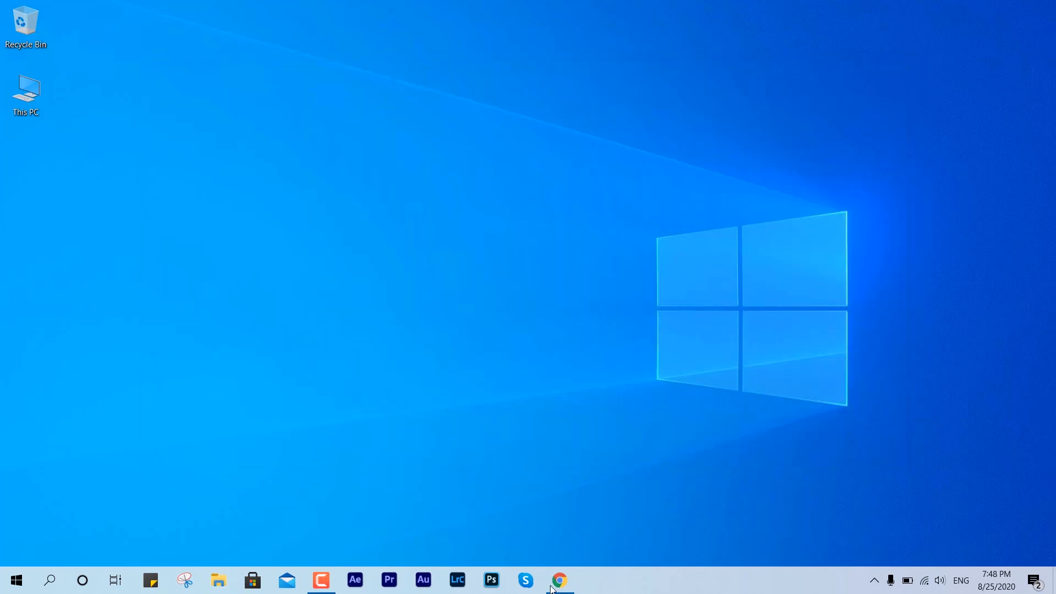
Search Google for smart defrag and start the setup download from the MajorGeeks mirror
{"action": "left_click", "coordinate": [560, 580]}
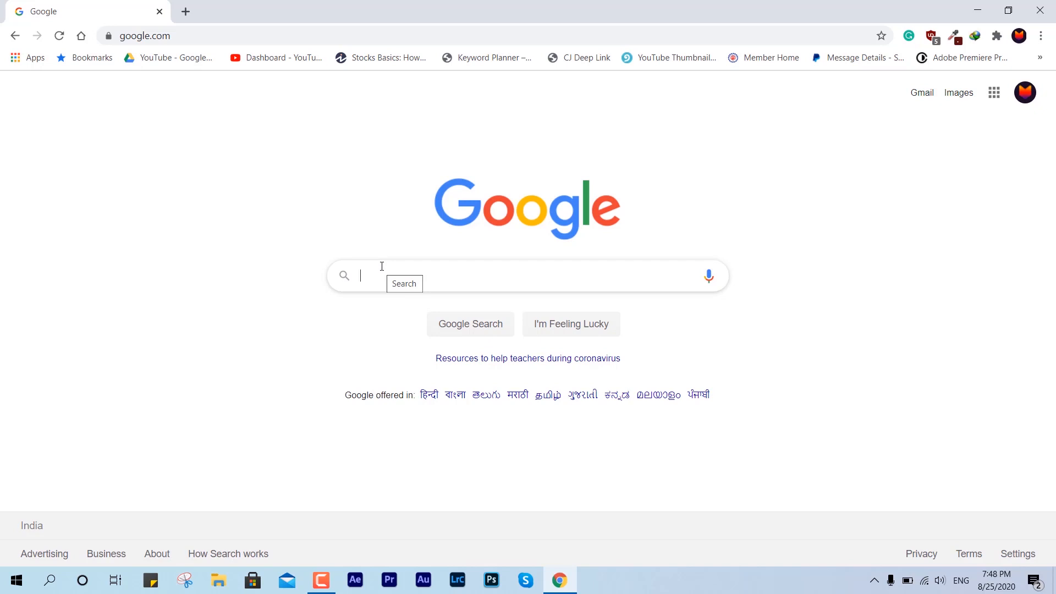
{"action": "type", "text": "smart de"}
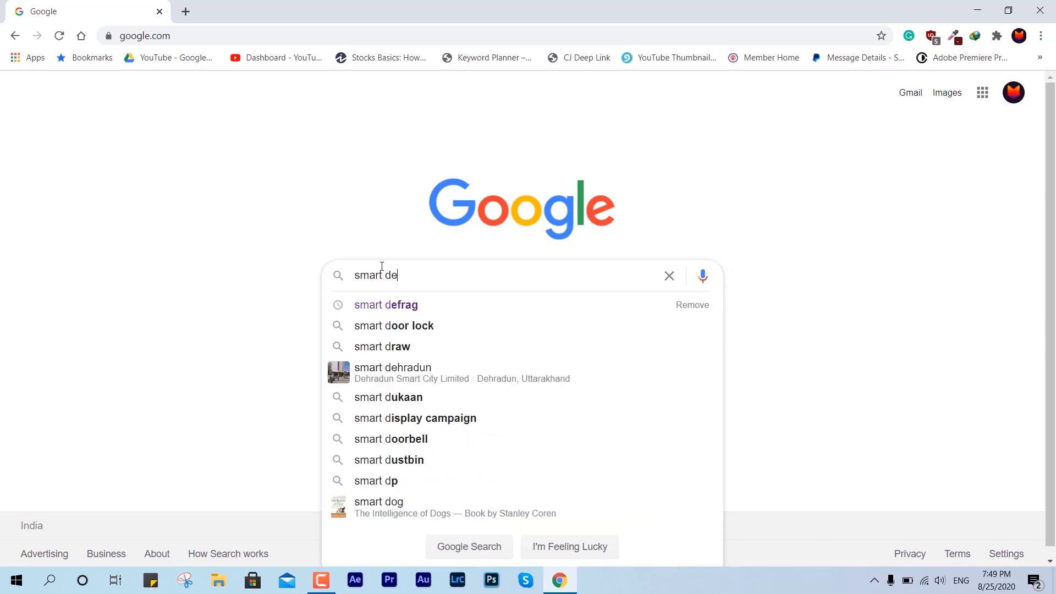
{"action": "left_click", "coordinate": [385, 305]}
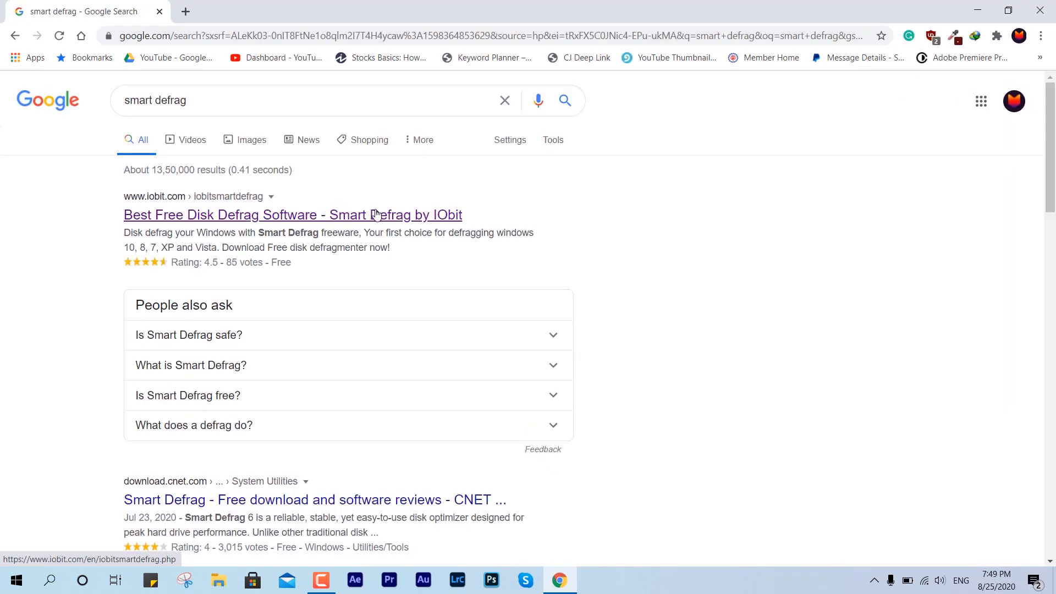
{"action": "left_click", "coordinate": [293, 214]}
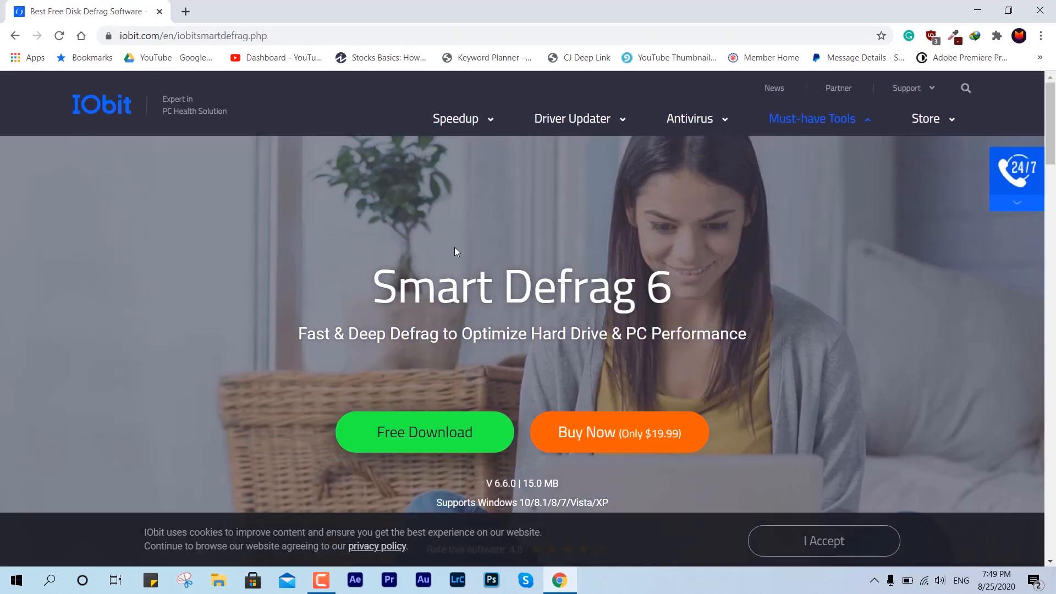
{"action": "left_click", "coordinate": [424, 431]}
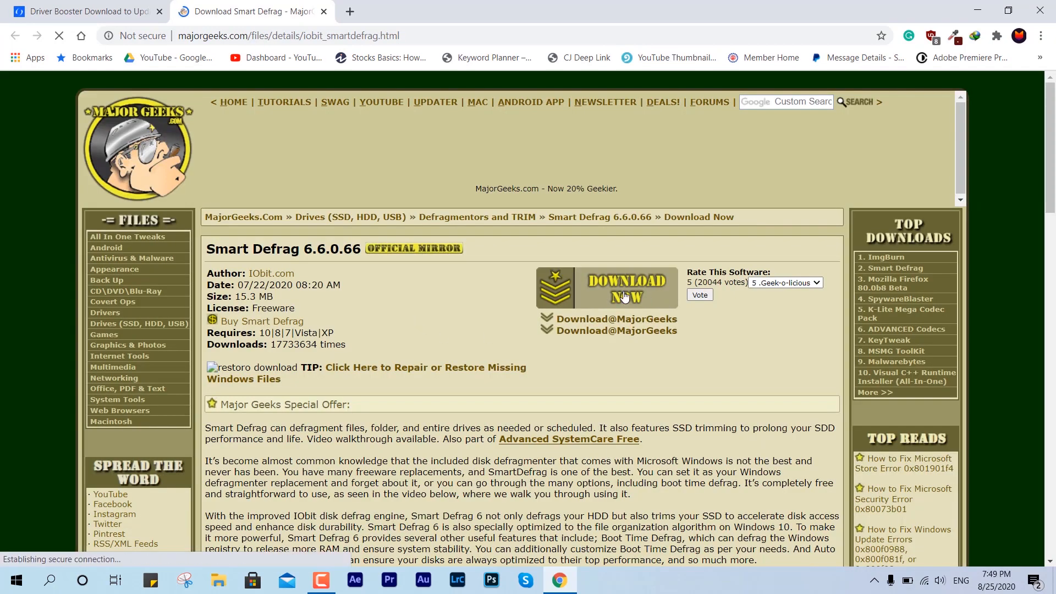
{"action": "left_click", "coordinate": [606, 287]}
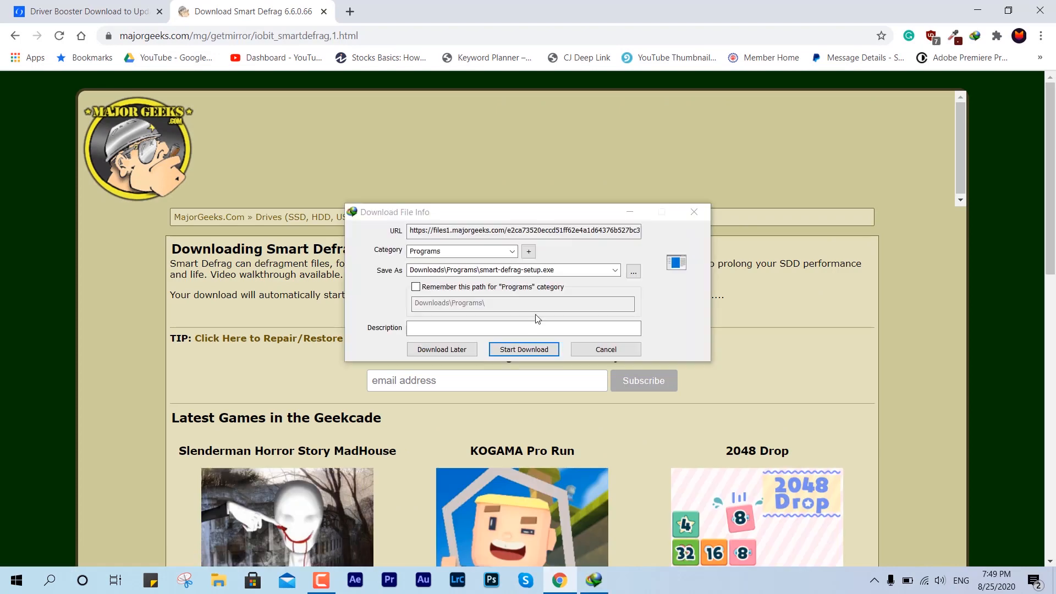
Download and run the setup, install Smart Defrag and close the installer without subscribing
{"action": "left_click", "coordinate": [524, 349]}
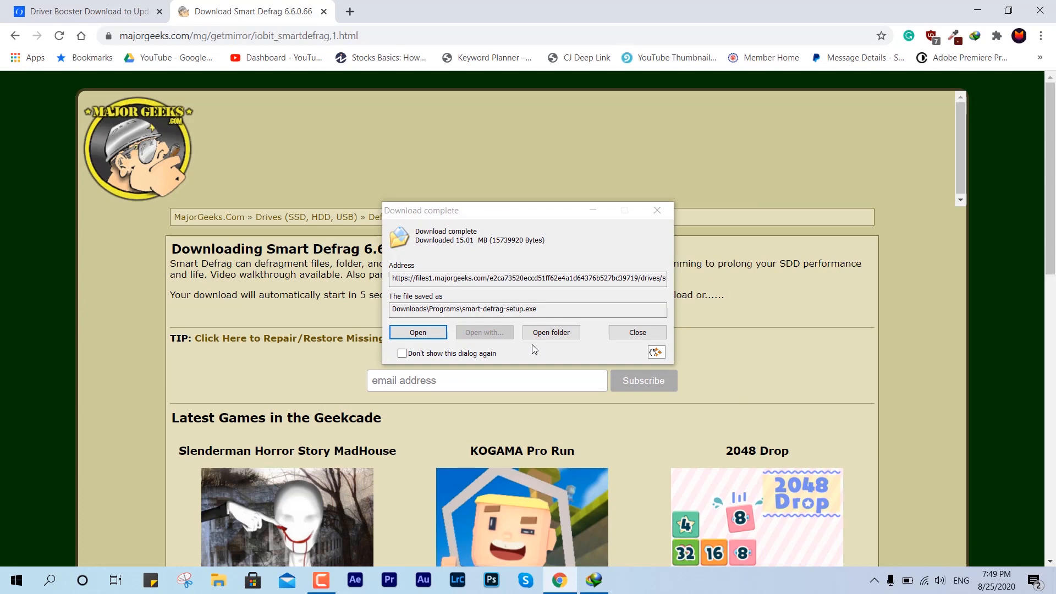
{"action": "left_click", "coordinate": [636, 332]}
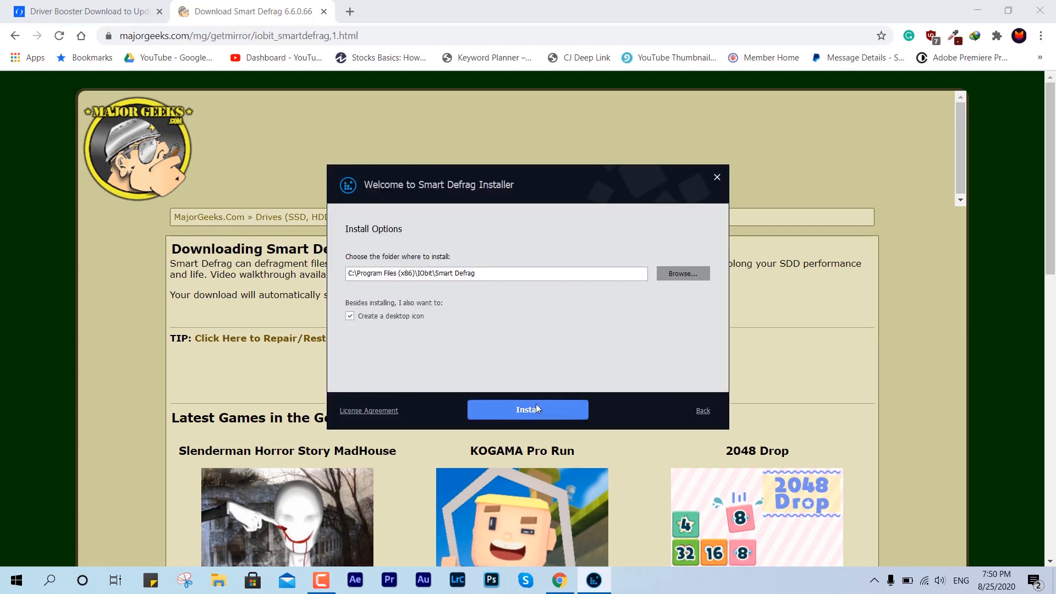
{"action": "left_click", "coordinate": [527, 410]}
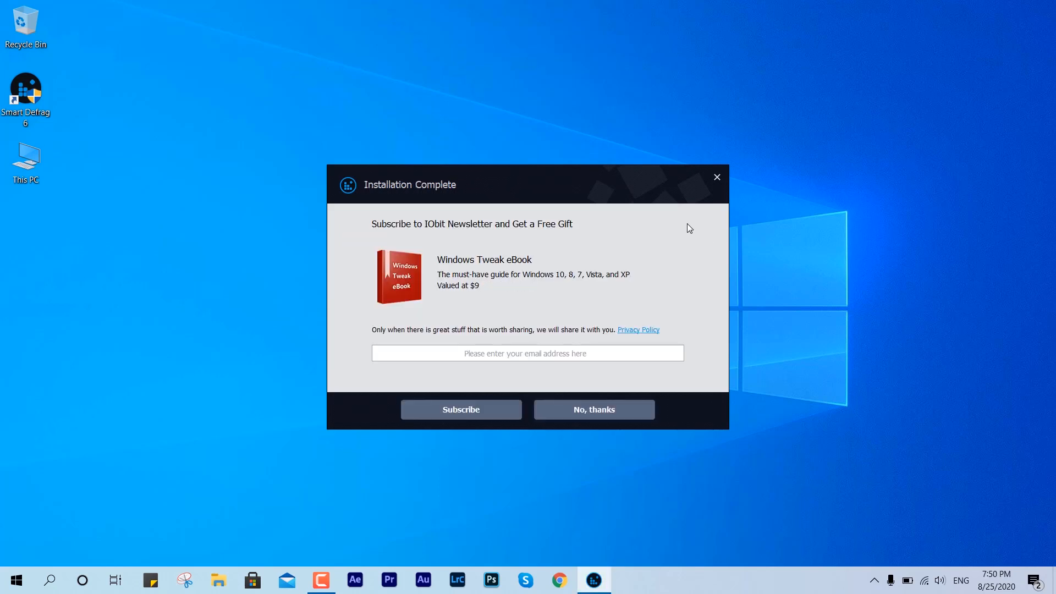
{"action": "left_click", "coordinate": [592, 409]}
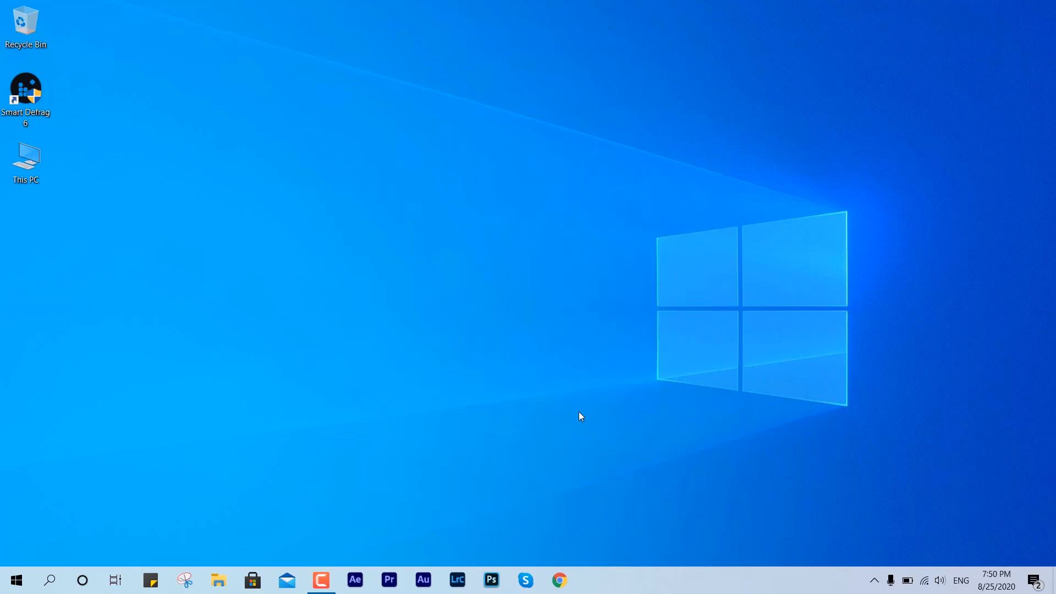
Launch Smart Defrag 6 and toggle Local Disk C: from HDD back to SSD recognition
{"action": "double_click", "coordinate": [25, 92]}
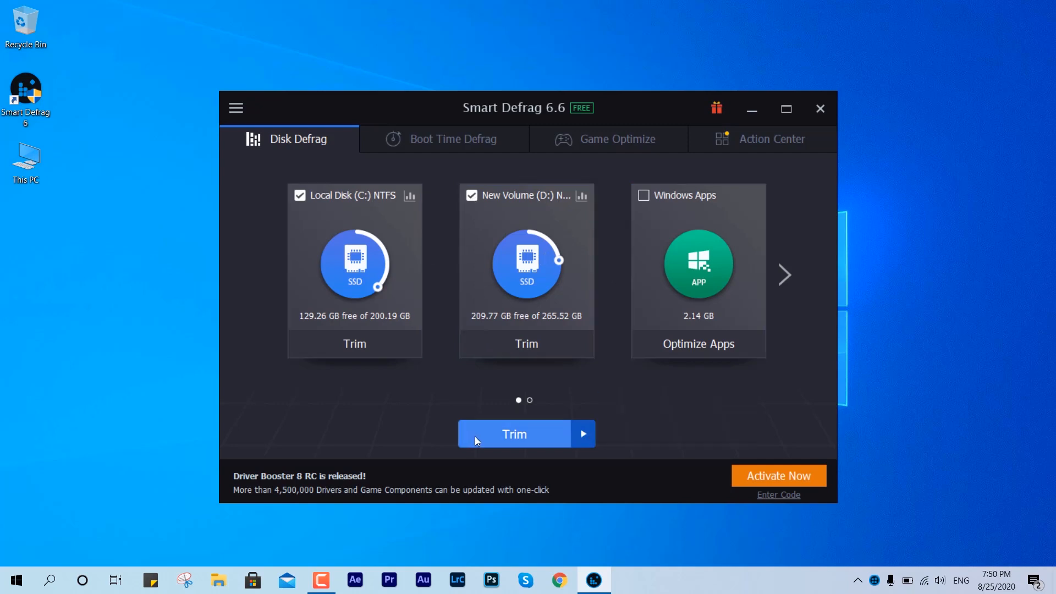
{"action": "mouse_move", "coordinate": [495, 442]}
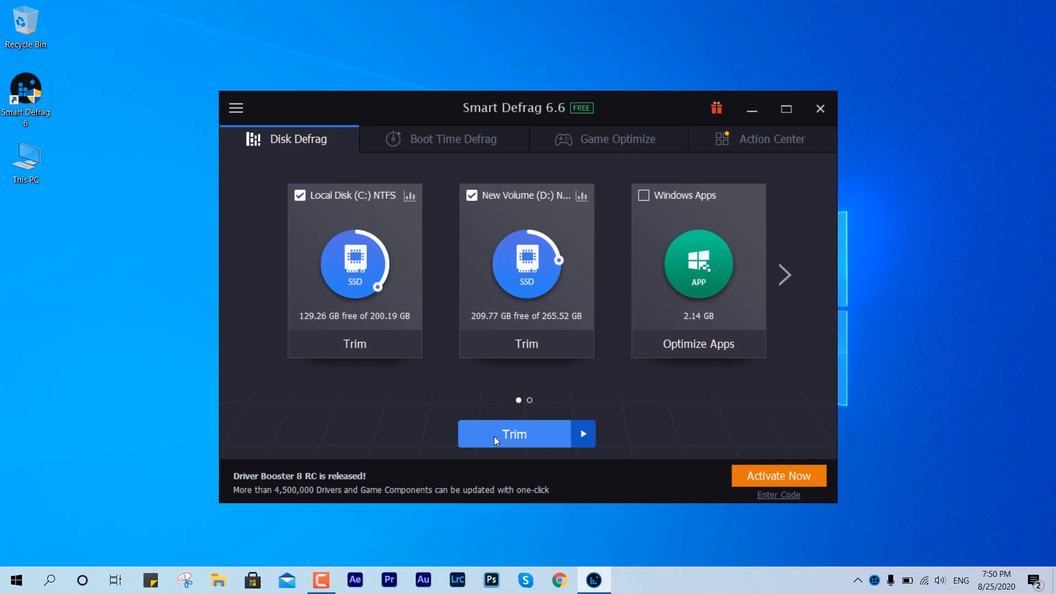
{"action": "left_click", "coordinate": [582, 433]}
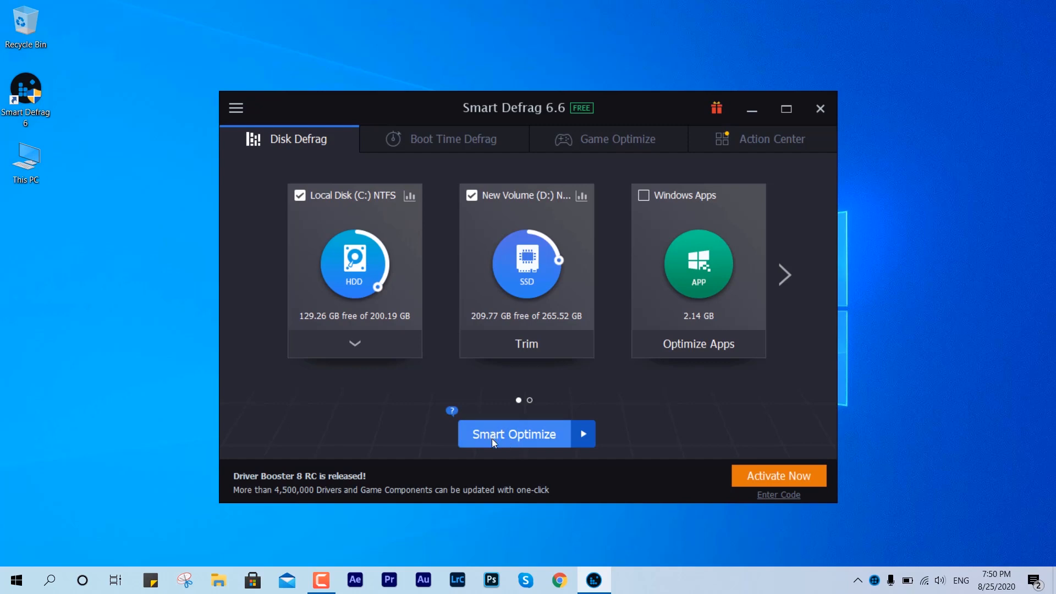
{"action": "mouse_move", "coordinate": [373, 267]}
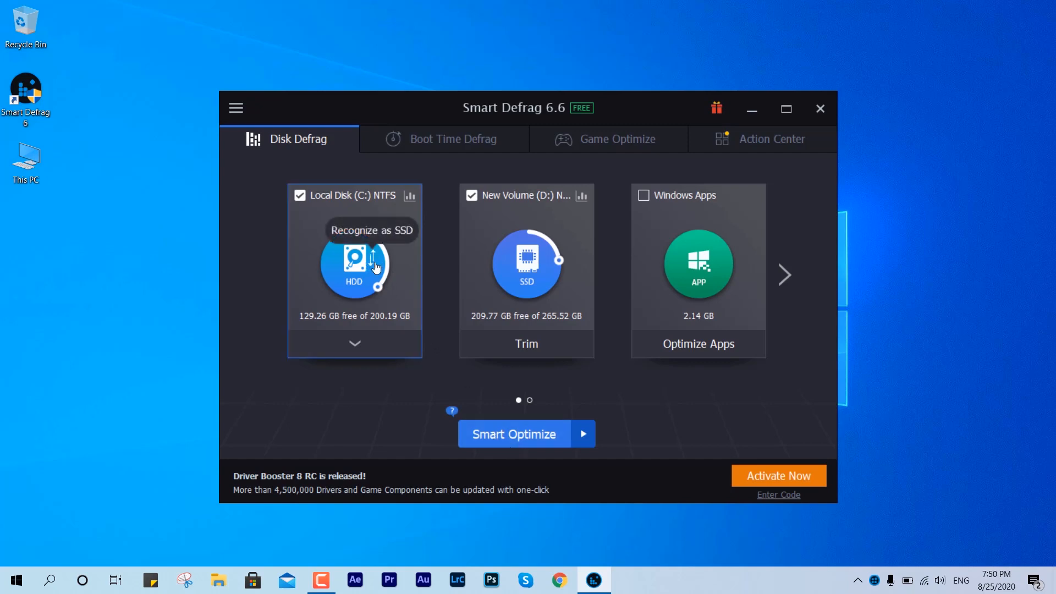
{"action": "left_click", "coordinate": [371, 230]}
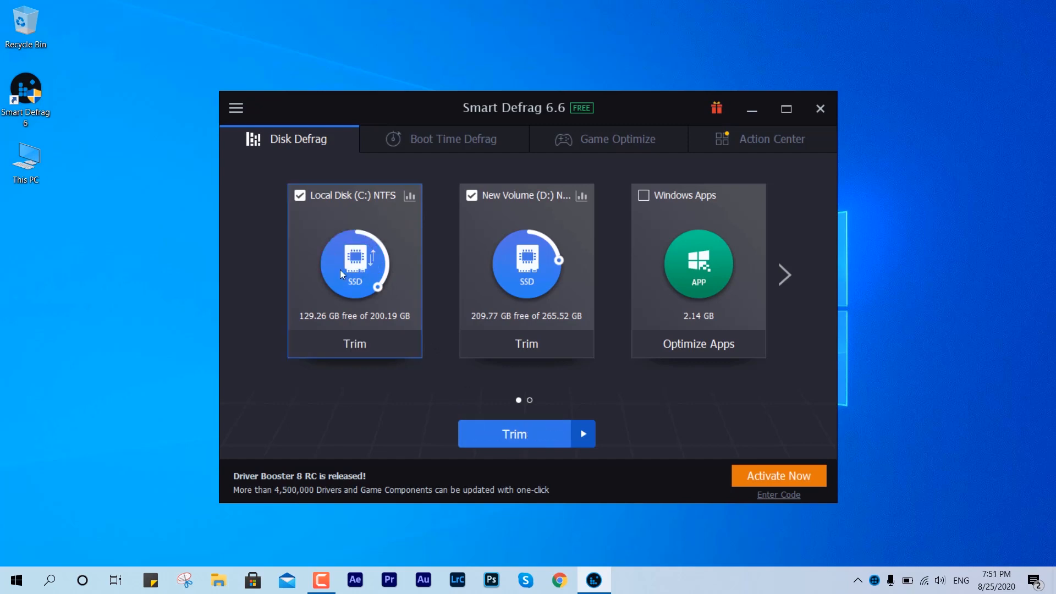
Trim both SSD partitions C: and D: and return to the drive overview
{"action": "left_click", "coordinate": [514, 434]}
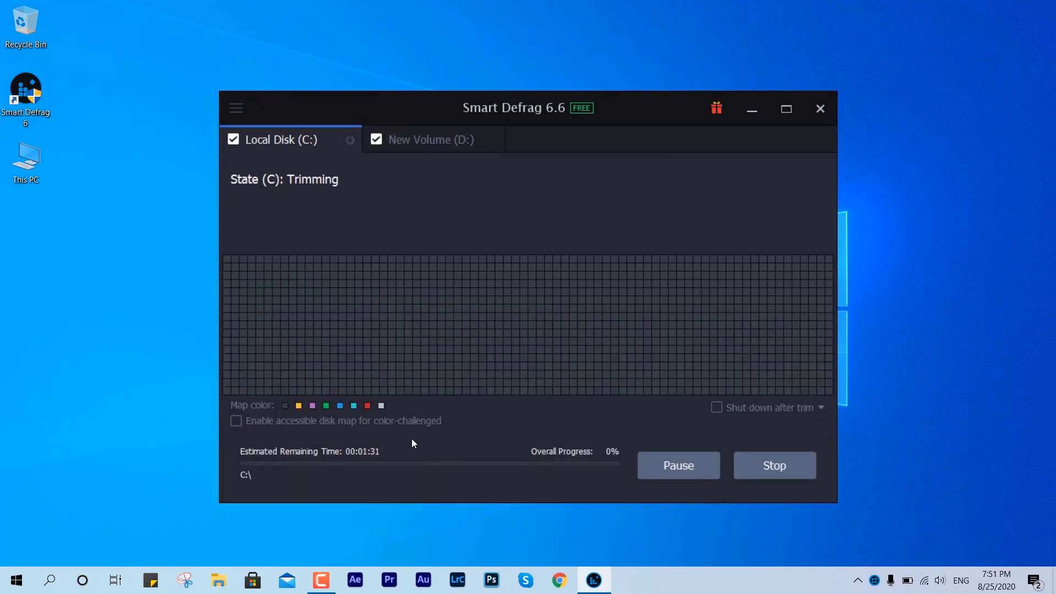
{"action": "mouse_move", "coordinate": [412, 439]}
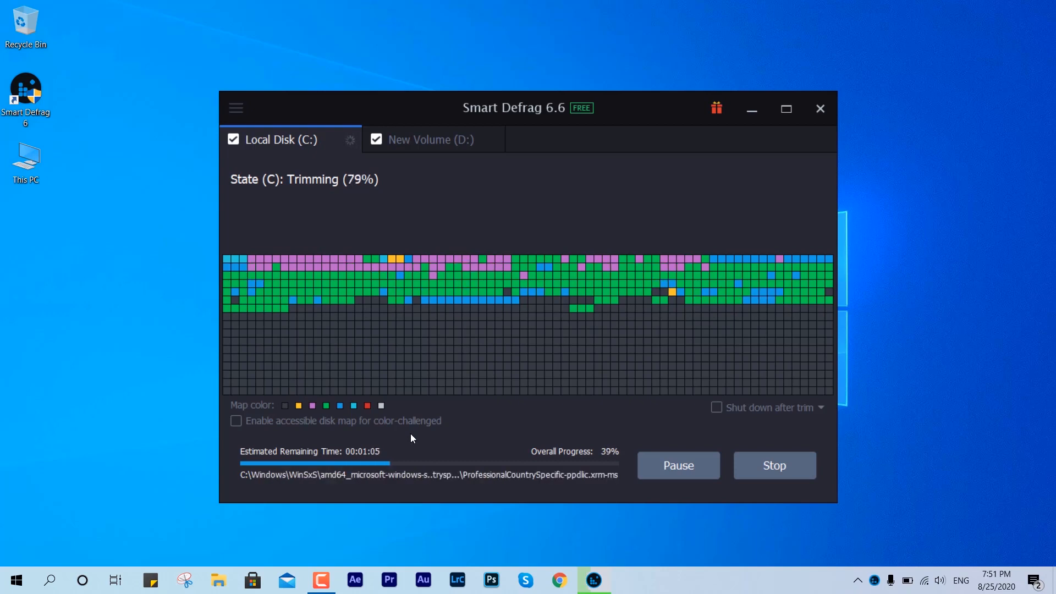
{"action": "left_click", "coordinate": [432, 139]}
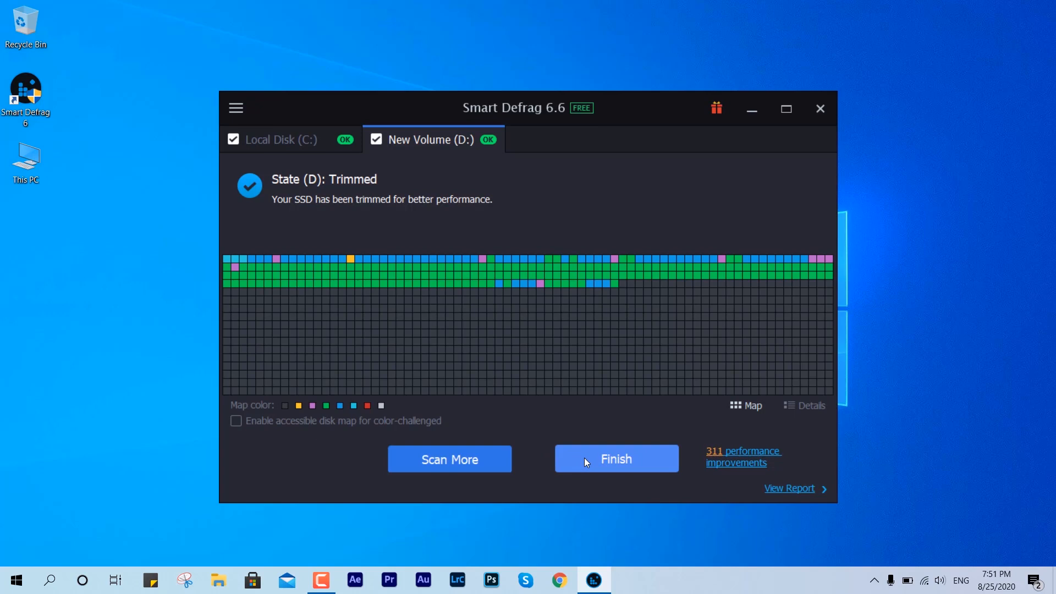
{"action": "left_click", "coordinate": [615, 459]}
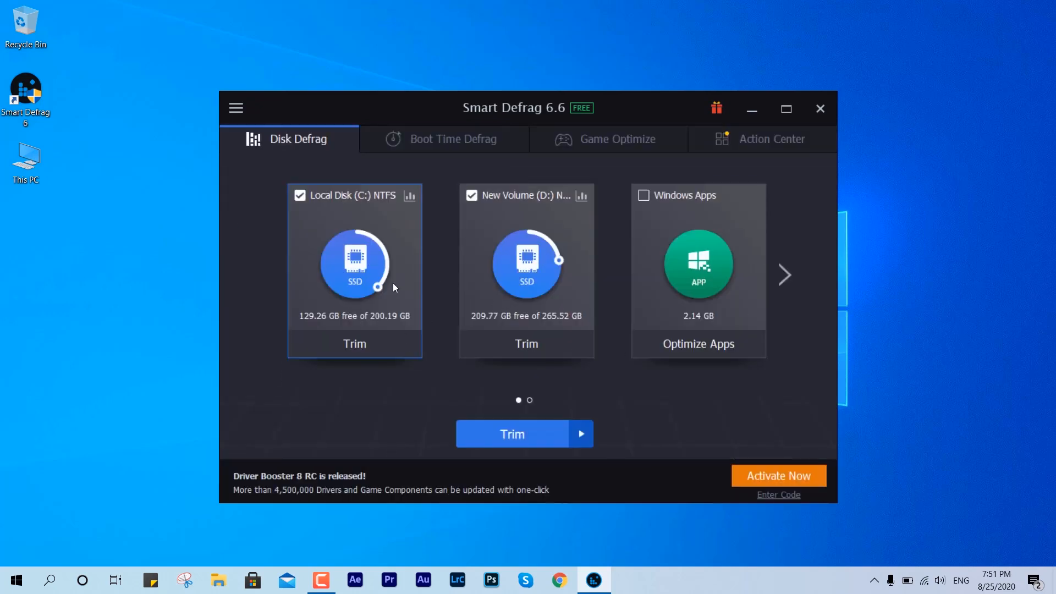
Run Trim & Intelligent Optimize on both partitions and return to the drive overview
{"action": "left_click", "coordinate": [580, 434]}
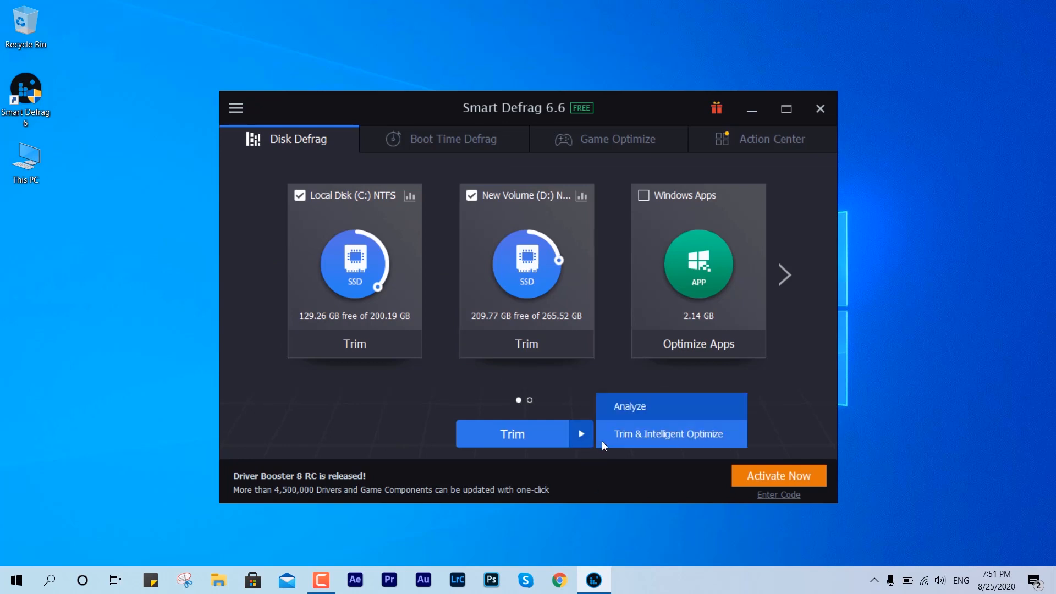
{"action": "left_click", "coordinate": [670, 434]}
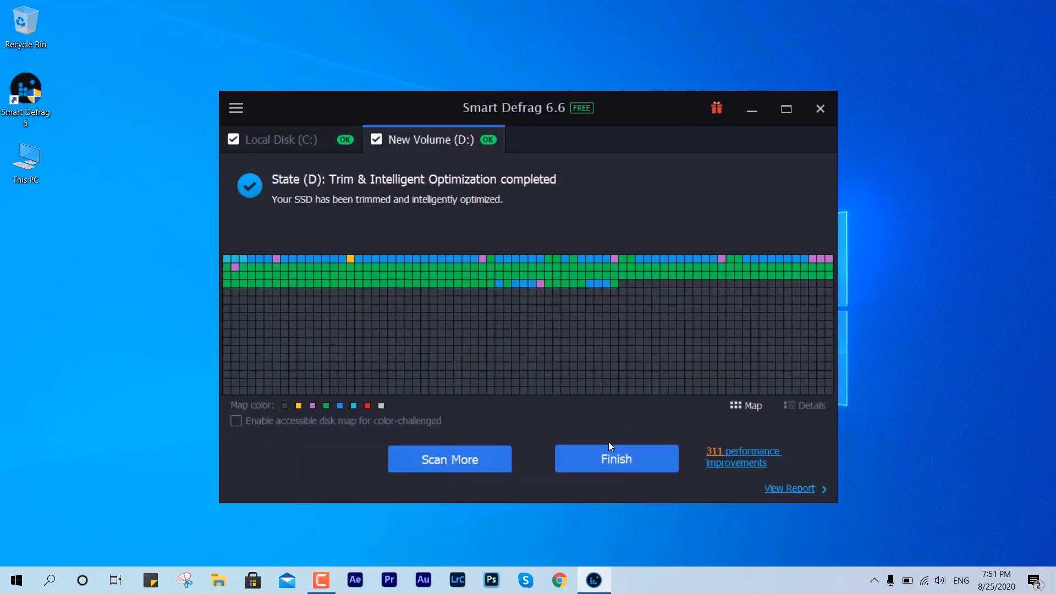
{"action": "left_click", "coordinate": [615, 459]}
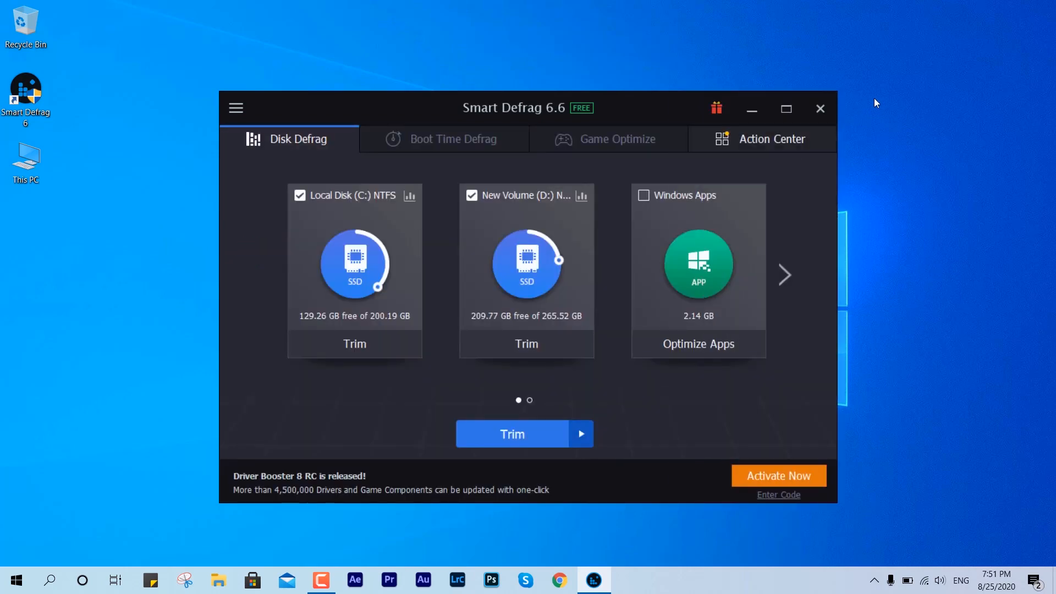